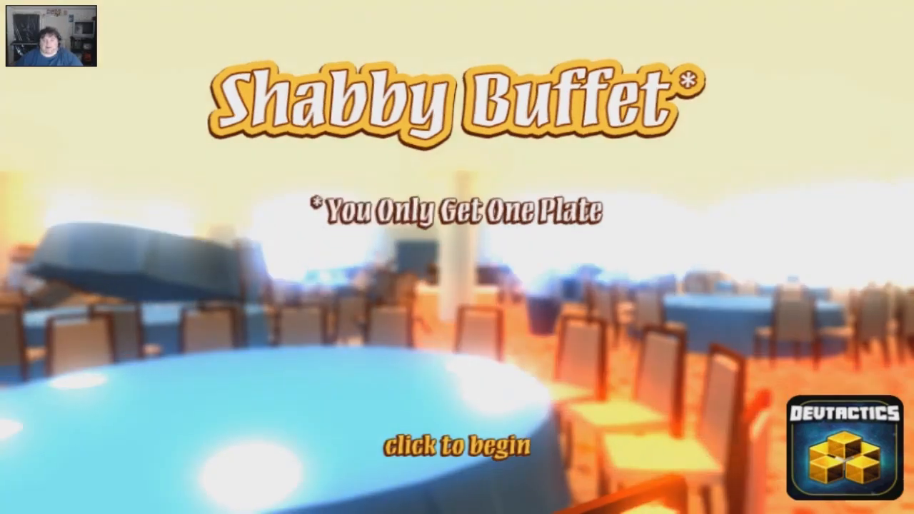
Start the game from the 'click to begin' title screen into the buffet hall
left_click(457, 446)
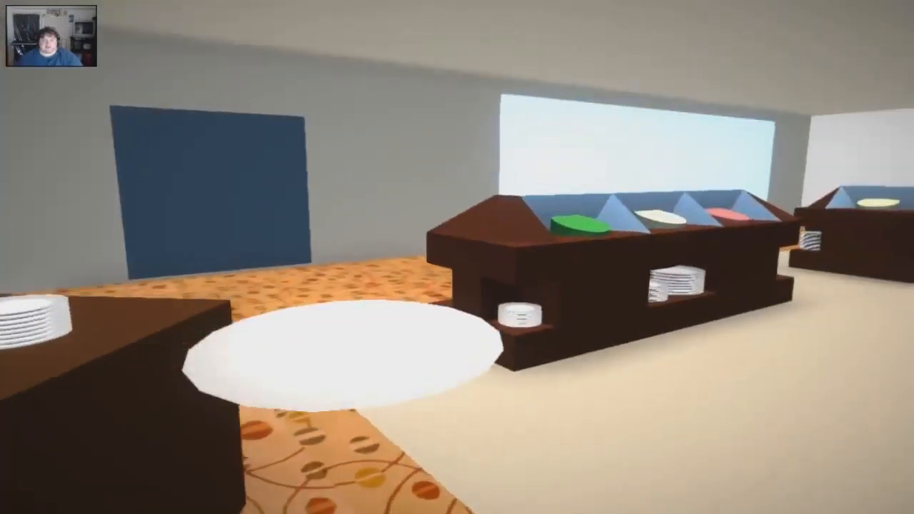
mouse_move(457, 258)
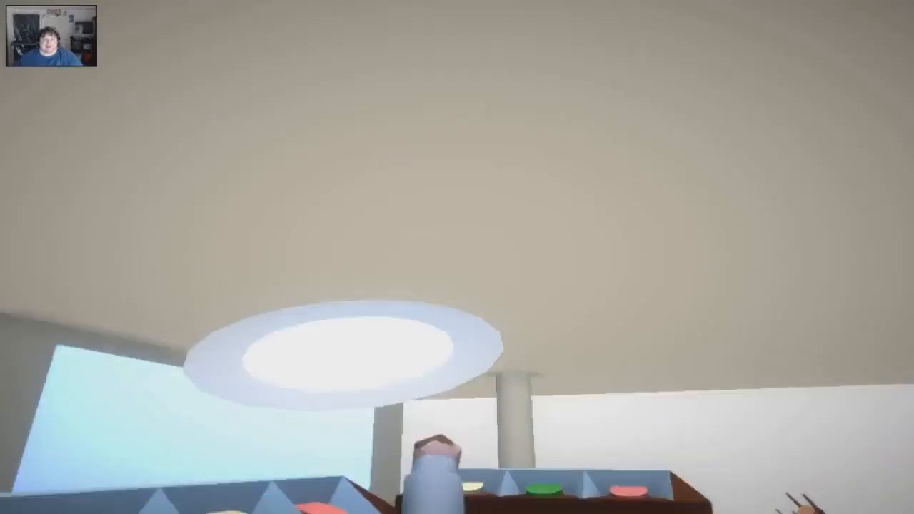
mouse_move(458, 257)
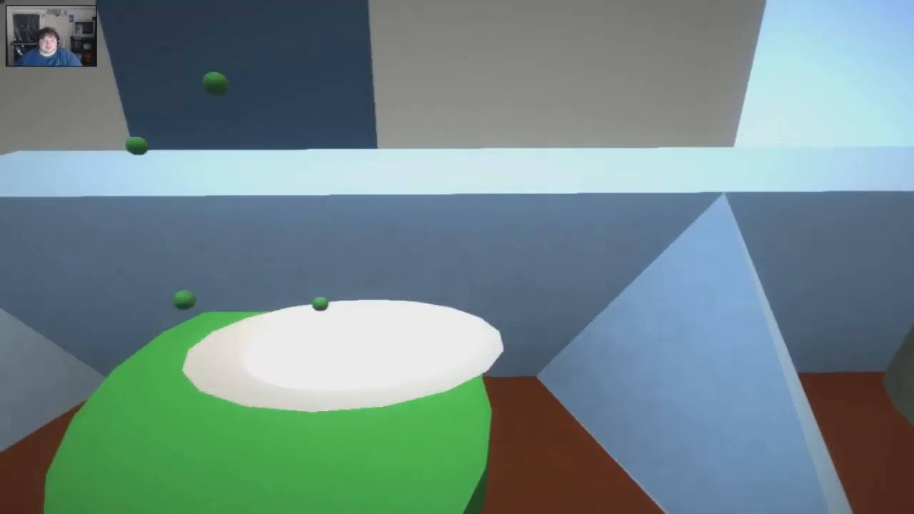
mouse_move(457, 257)
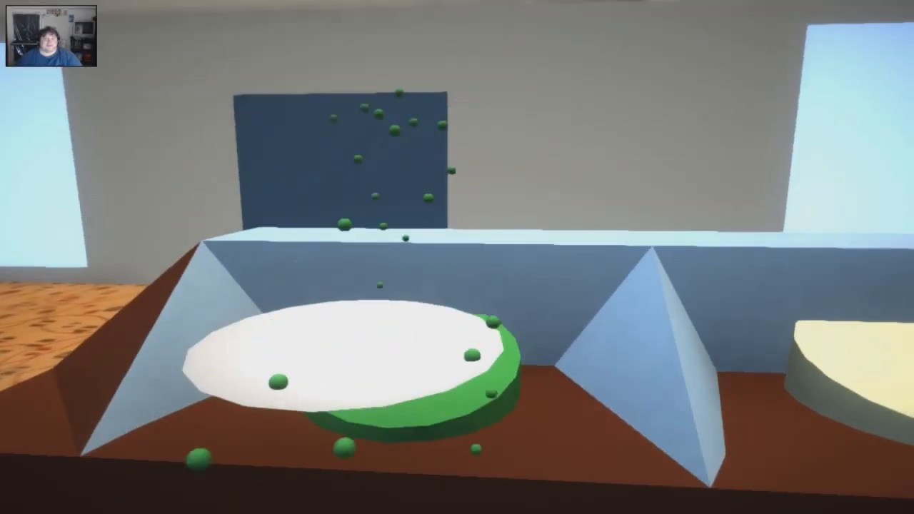
mouse_move(457, 257)
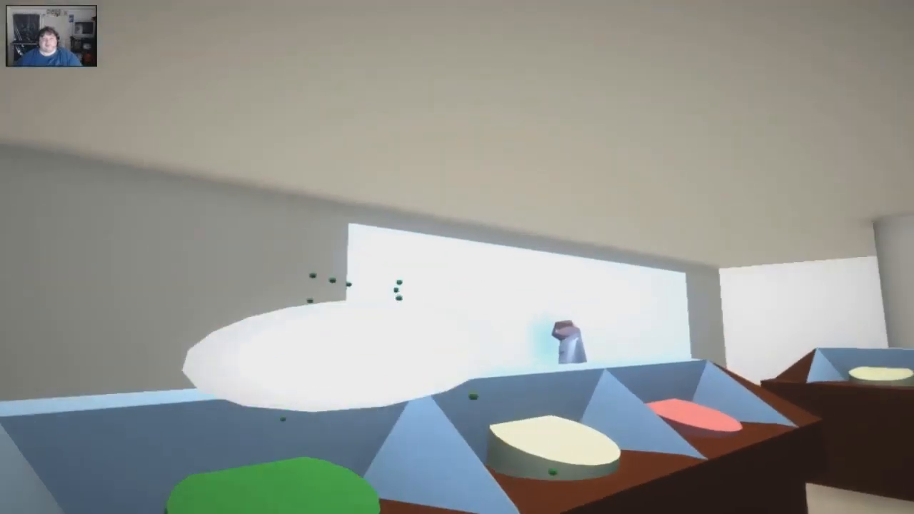
mouse_move(457, 257)
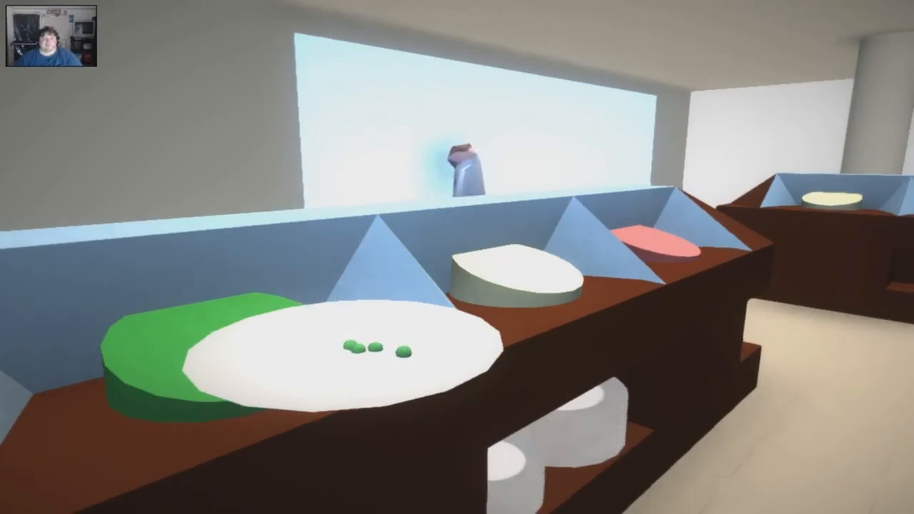
mouse_move(457, 257)
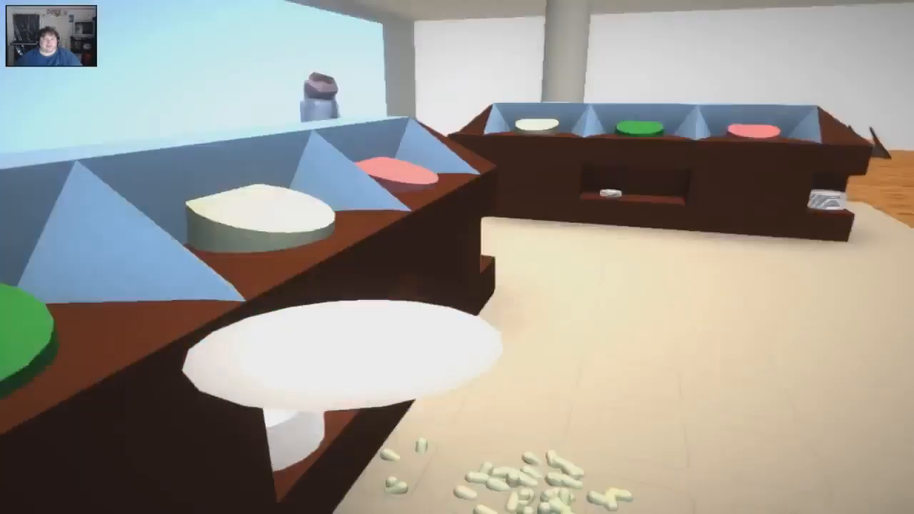
mouse_move(457, 257)
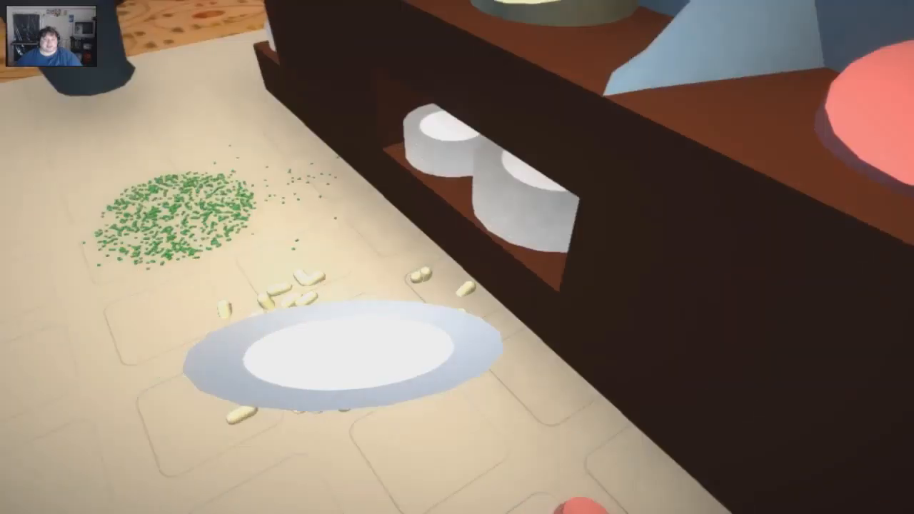
mouse_move(457, 258)
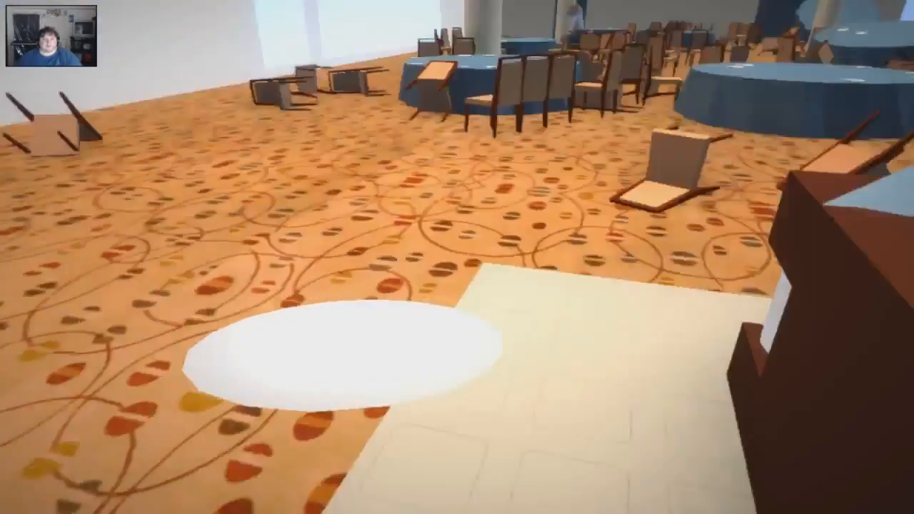
mouse_move(457, 257)
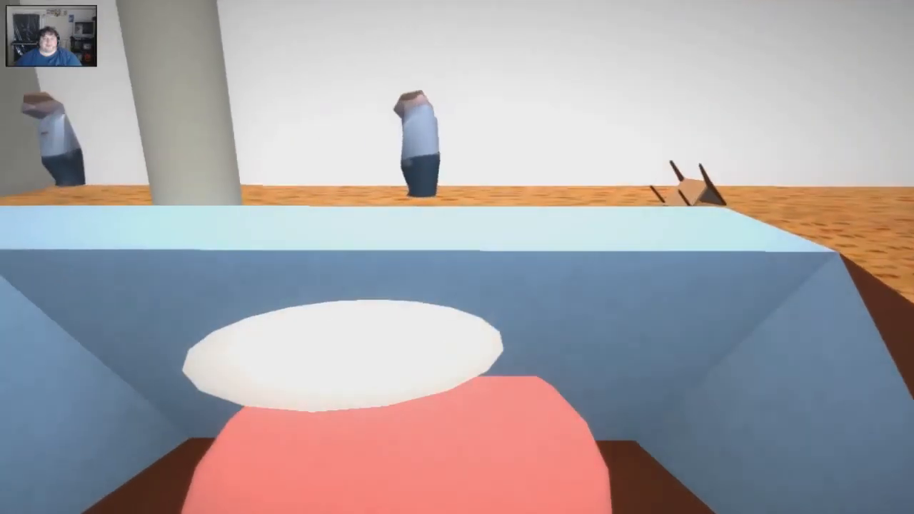
mouse_move(457, 257)
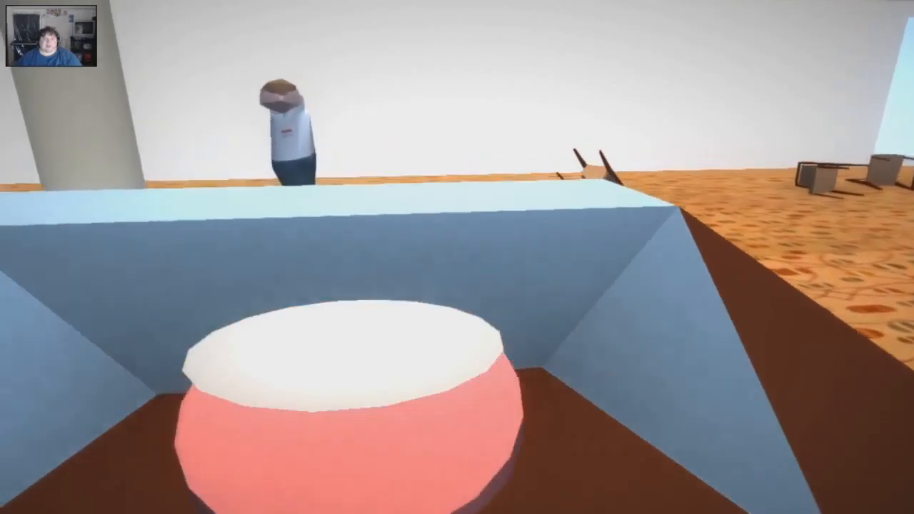
mouse_move(458, 257)
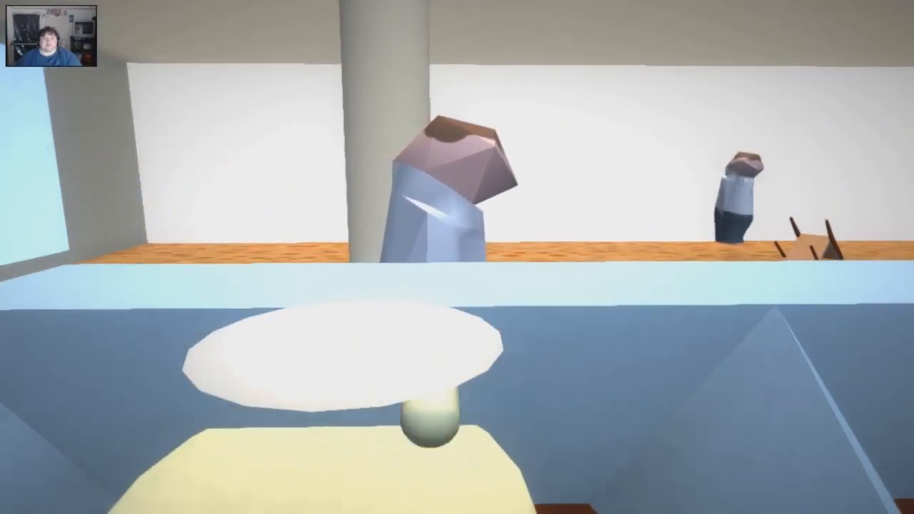
mouse_move(457, 257)
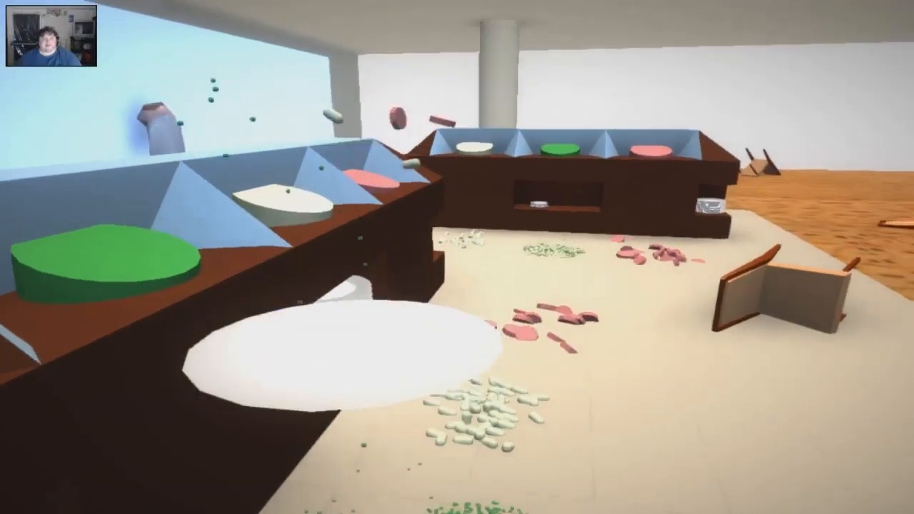
mouse_move(458, 258)
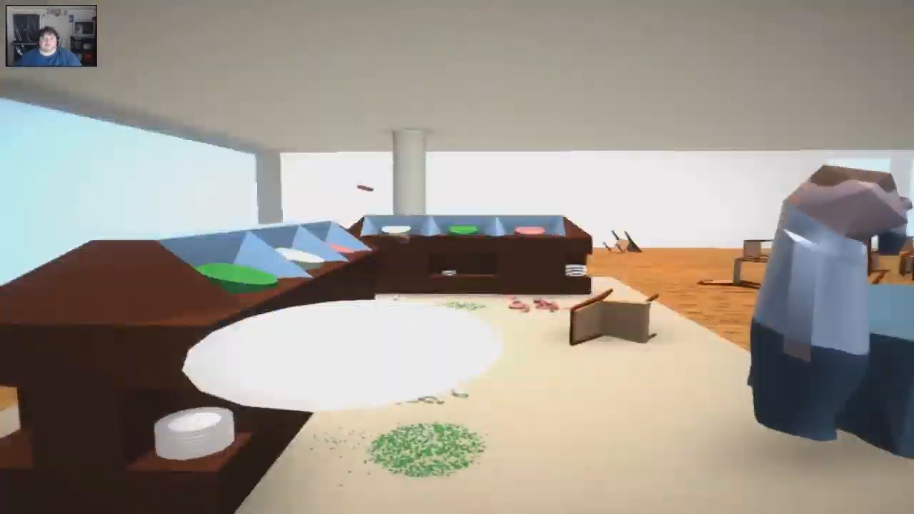
mouse_move(458, 257)
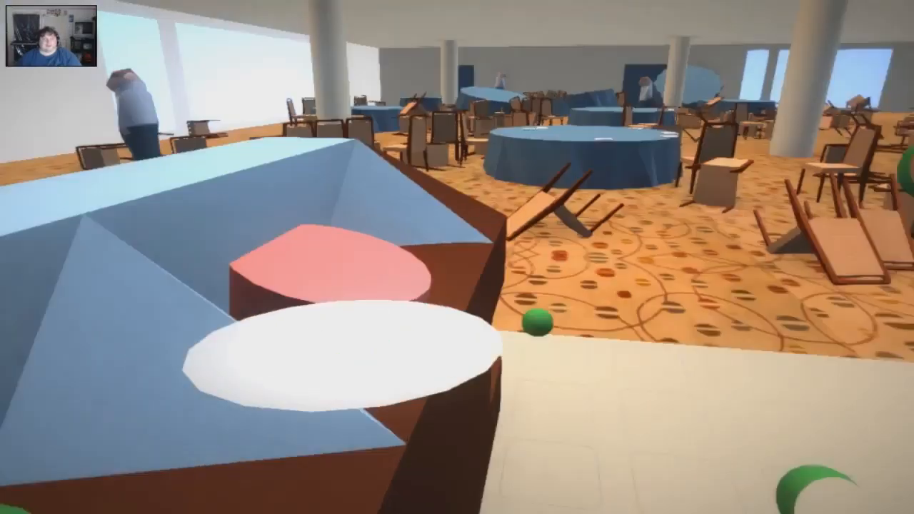
mouse_move(457, 257)
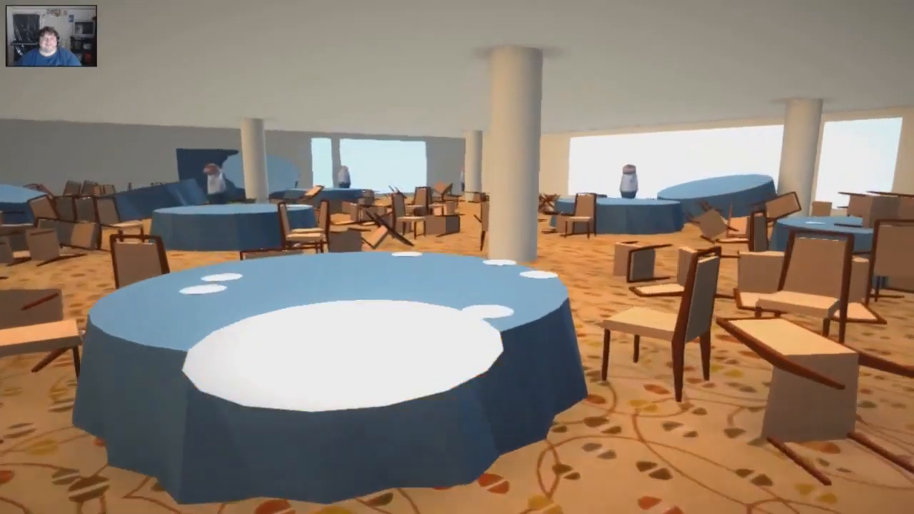
mouse_move(458, 257)
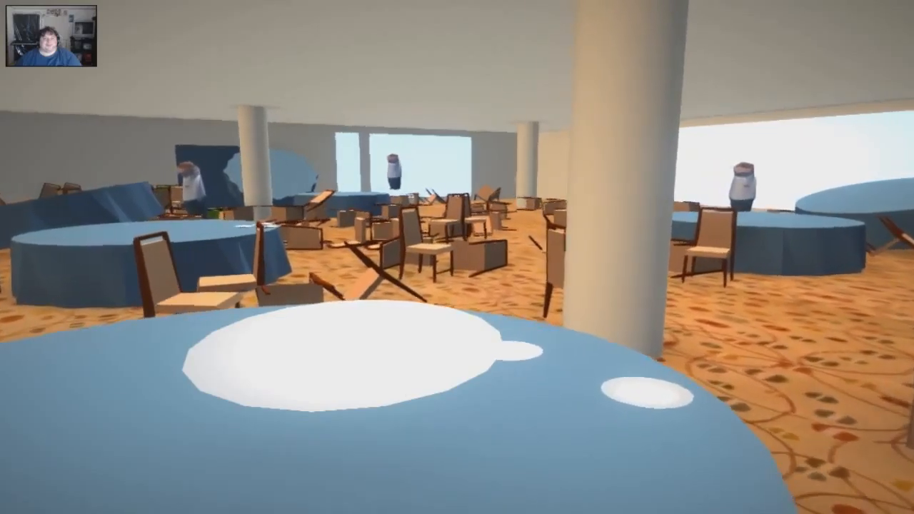
mouse_move(457, 257)
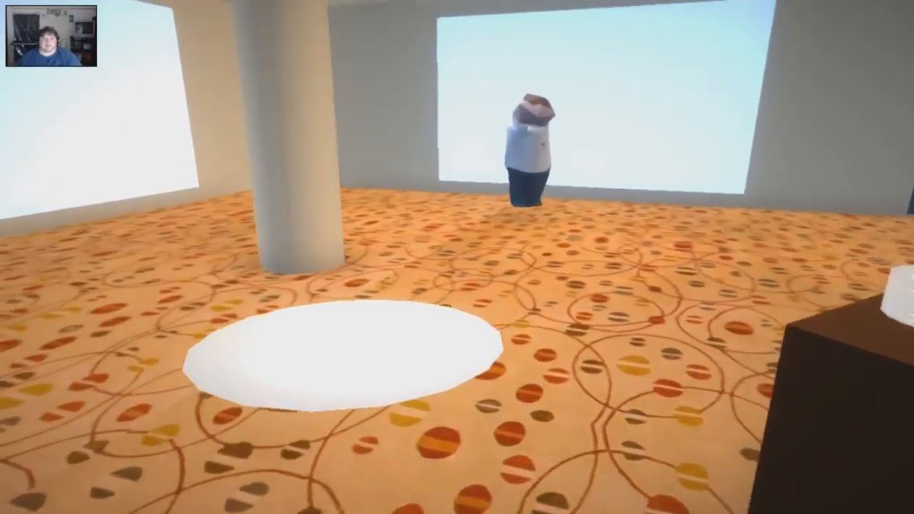
mouse_move(457, 258)
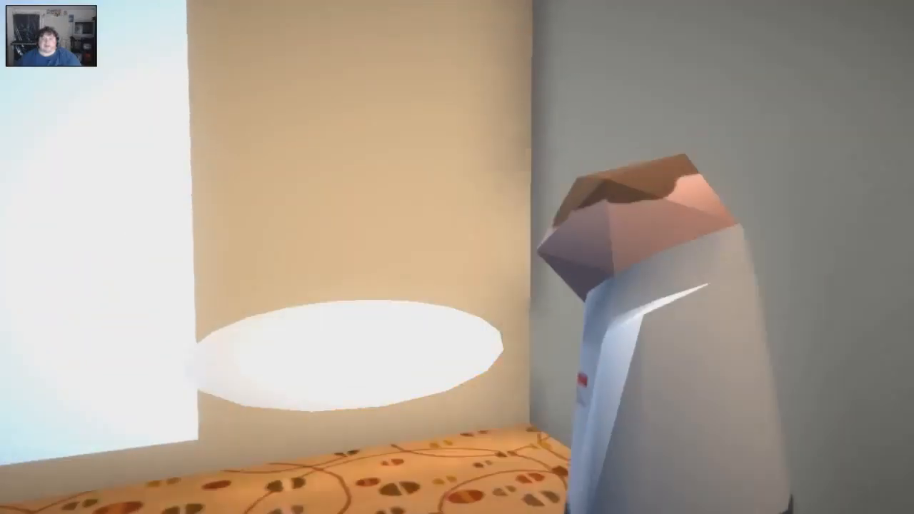
mouse_move(457, 257)
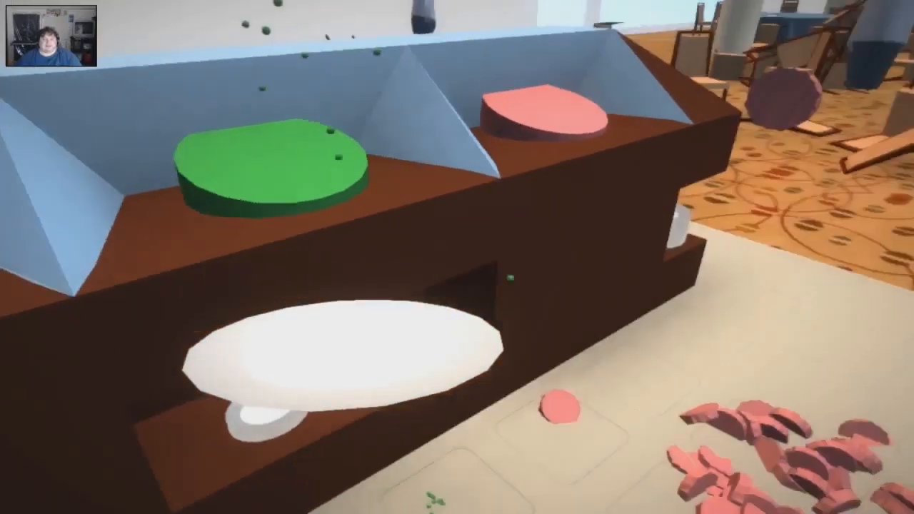
mouse_move(457, 257)
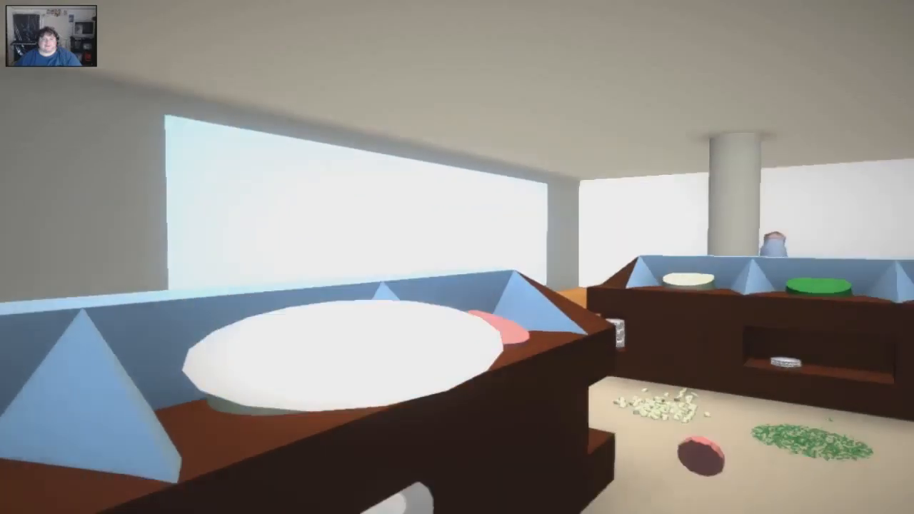
mouse_move(457, 258)
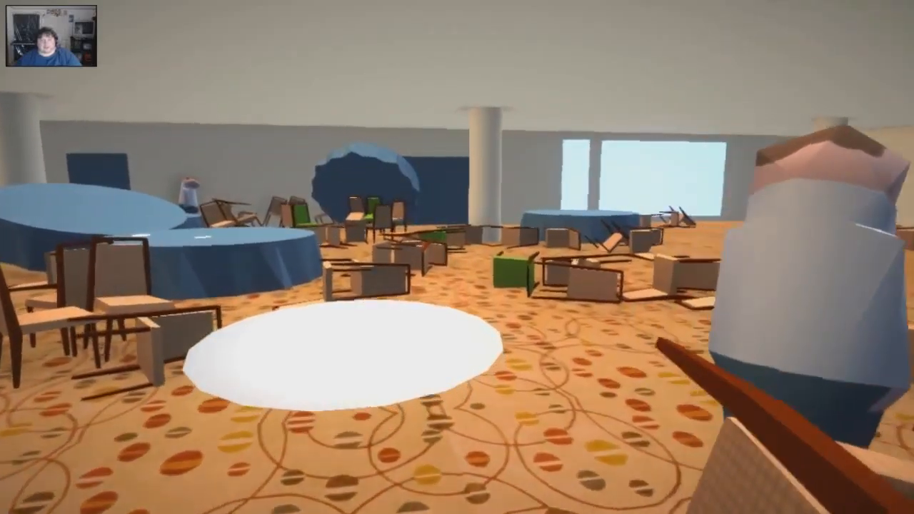
mouse_move(457, 257)
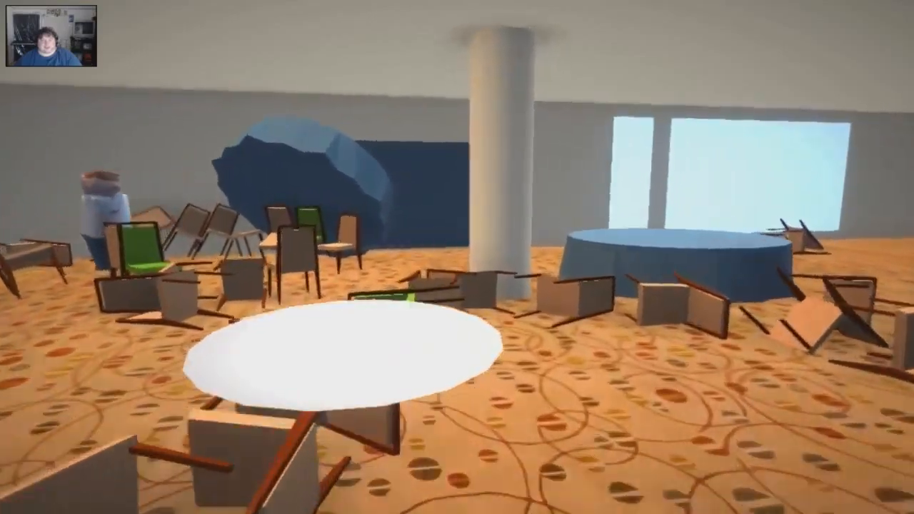
mouse_move(457, 257)
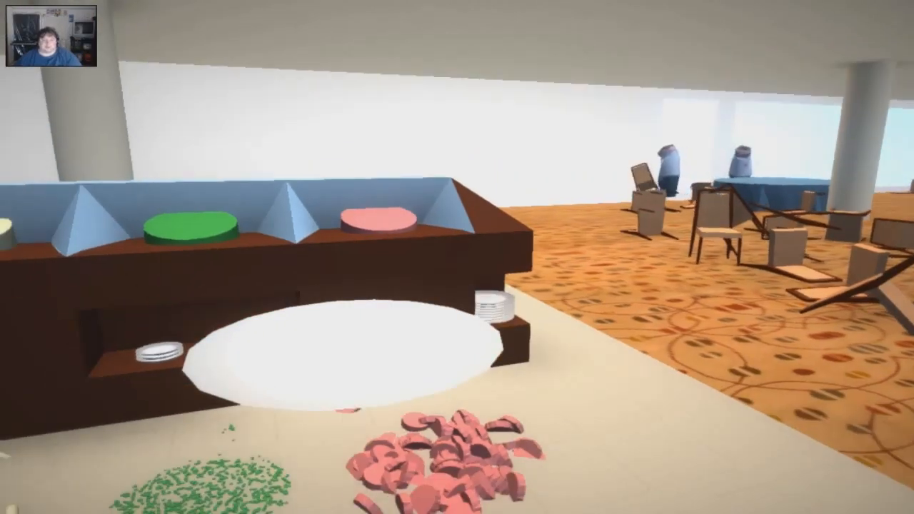
mouse_move(457, 257)
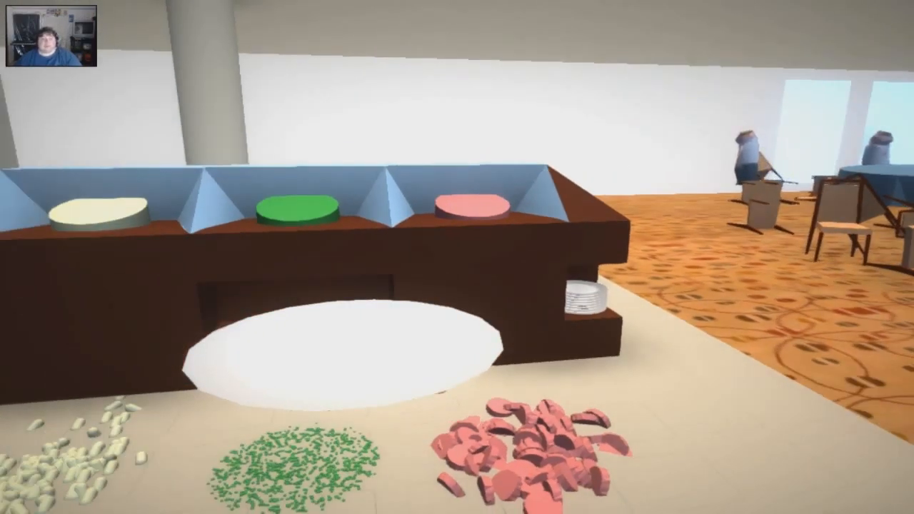